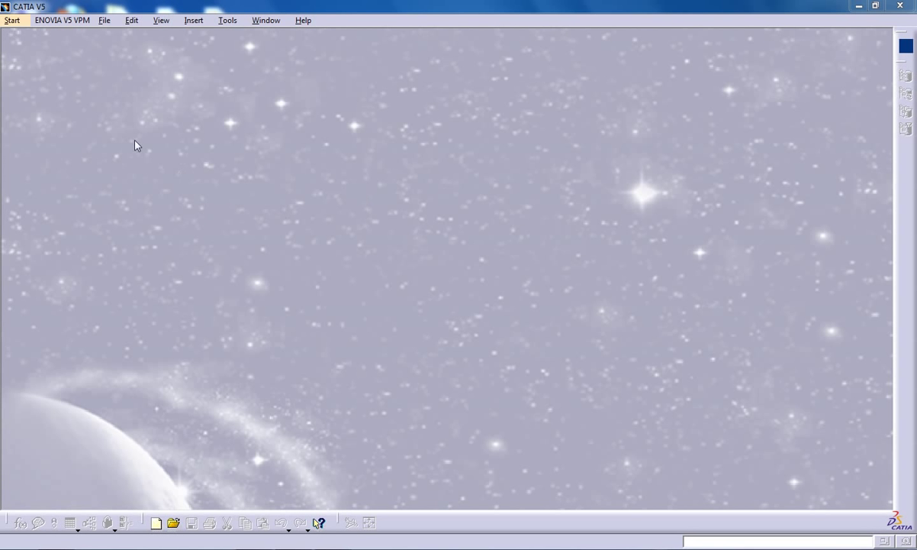
mouse_move(12, 20)
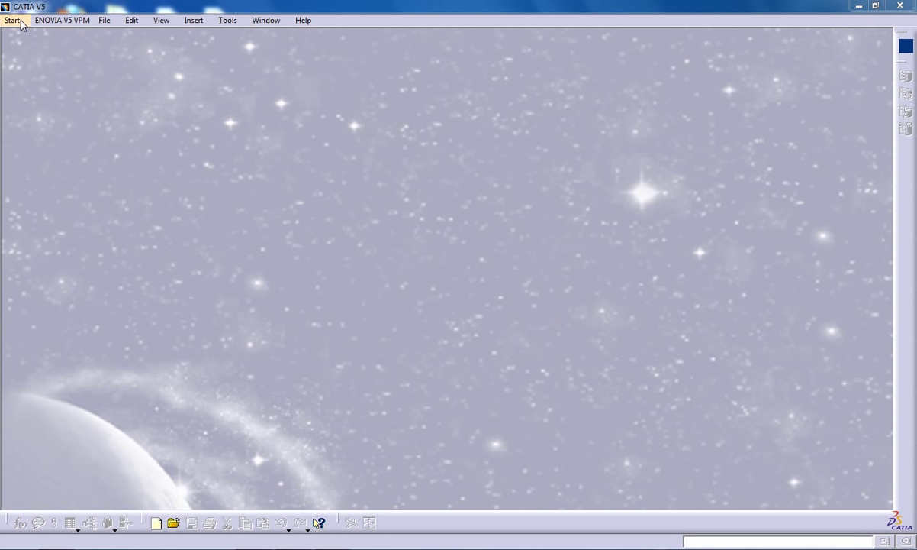
Start a new part in the Wireframe and Surface Design workbench.
click(12, 19)
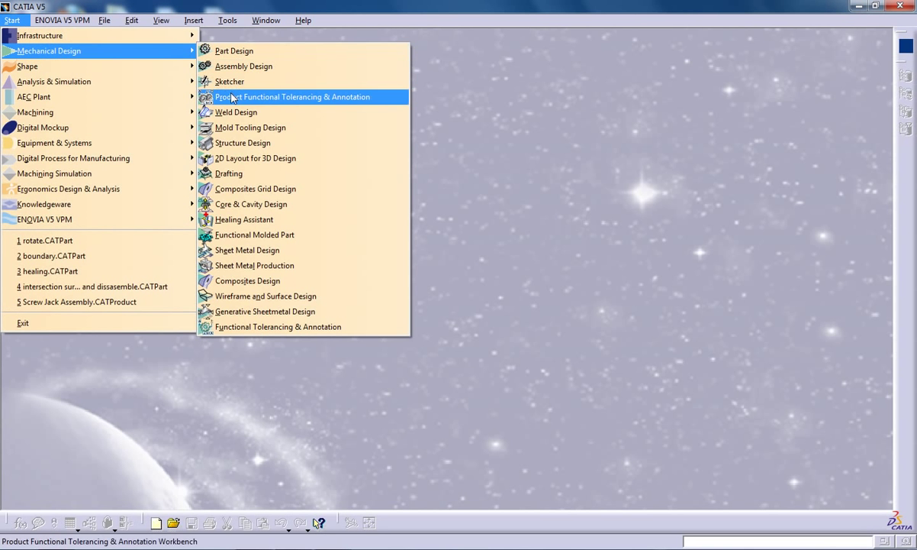
click(293, 96)
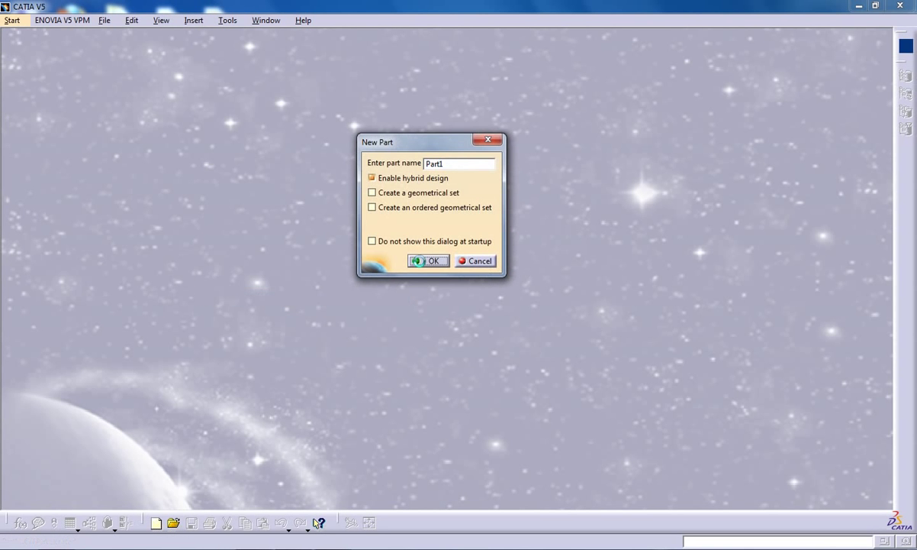
click(427, 260)
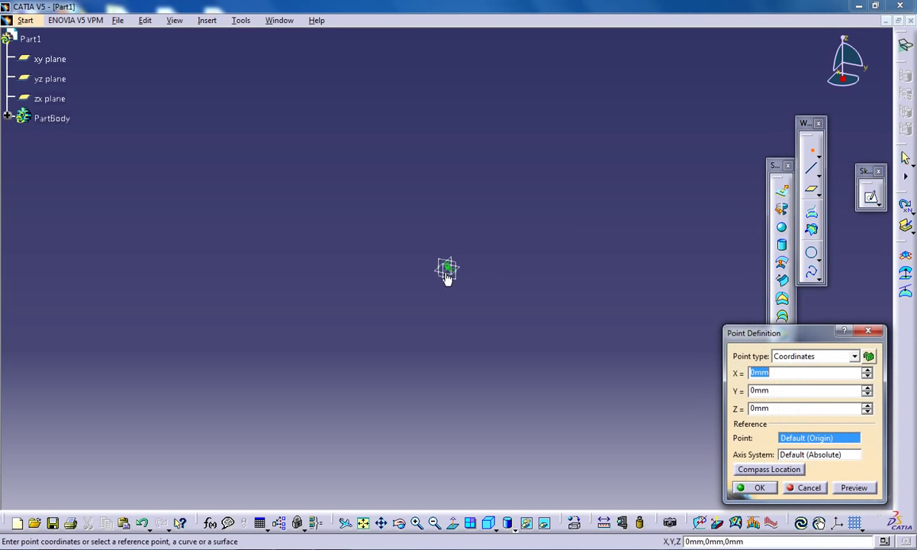
Create Point.1 at the origin and a cylinder surface centred on it along the yz plane direction.
click(809, 486)
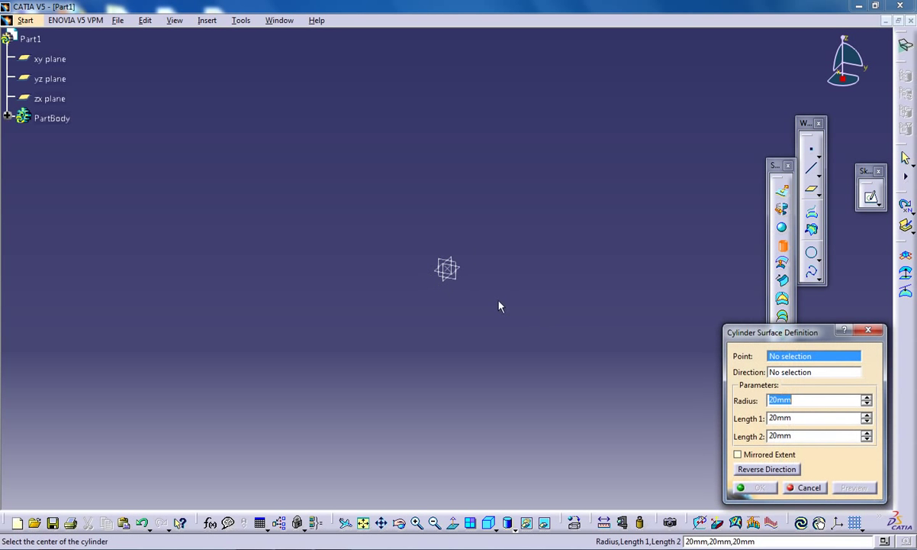
click(446, 268)
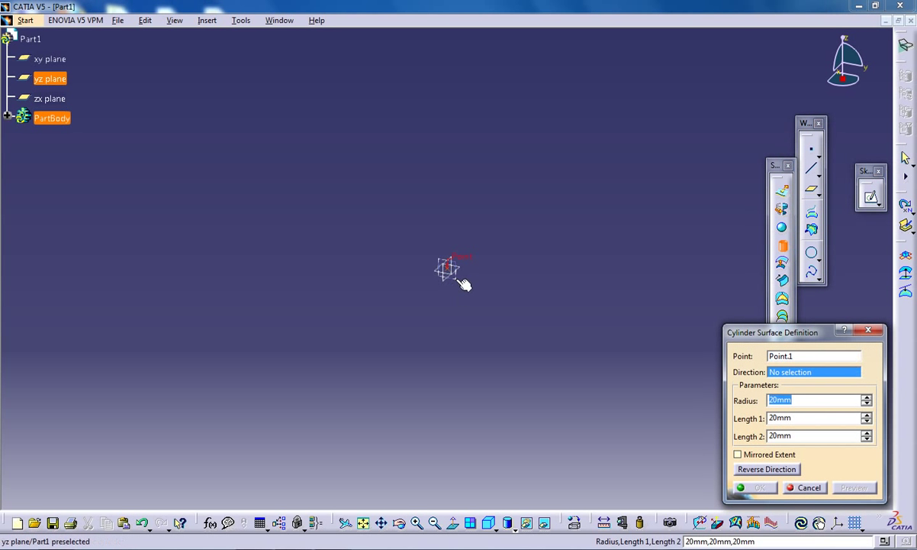
click(50, 79)
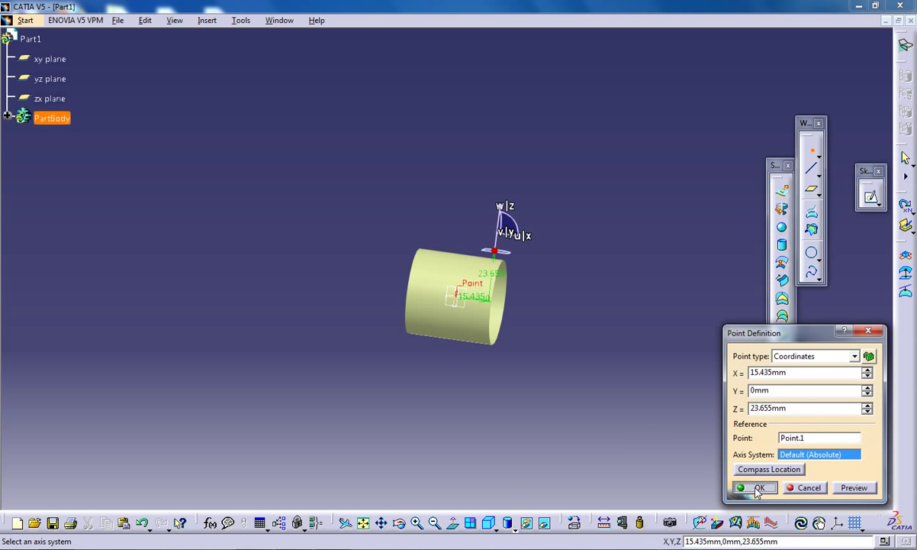
Create further coordinate points above the cylinder marking the blade outline corners.
click(754, 489)
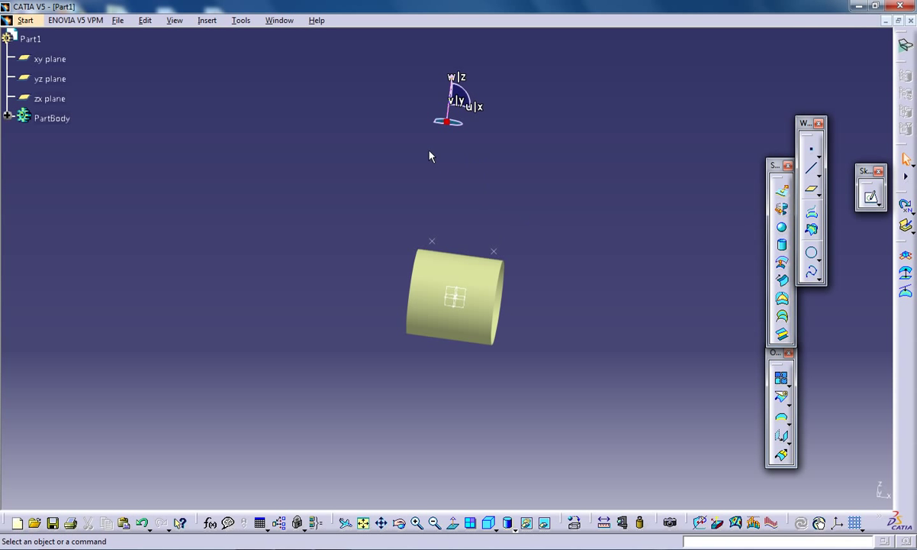
mouse_move(528, 211)
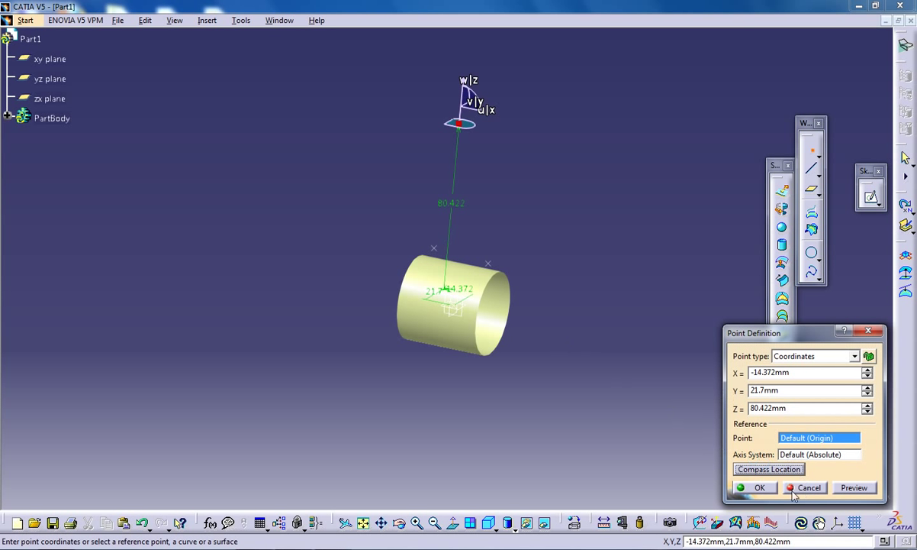
click(804, 487)
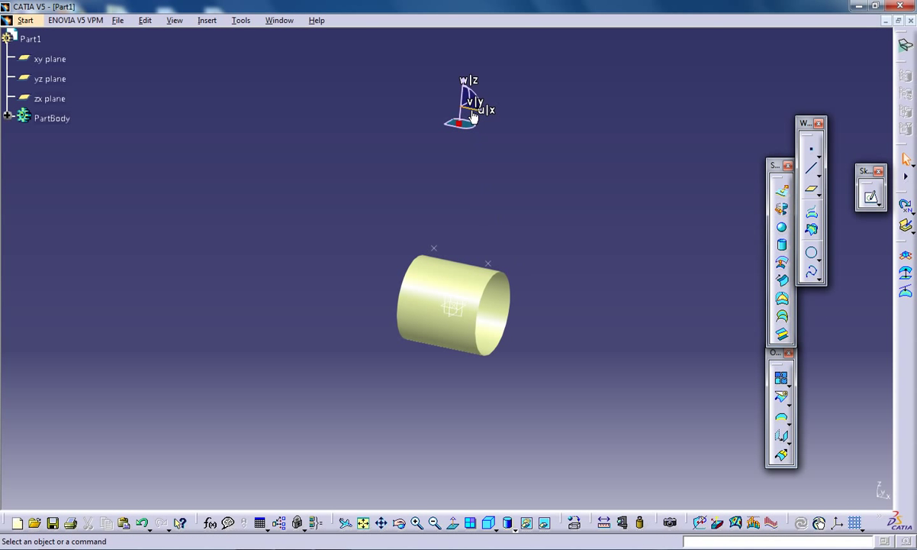
drag(470, 107, 577, 181)
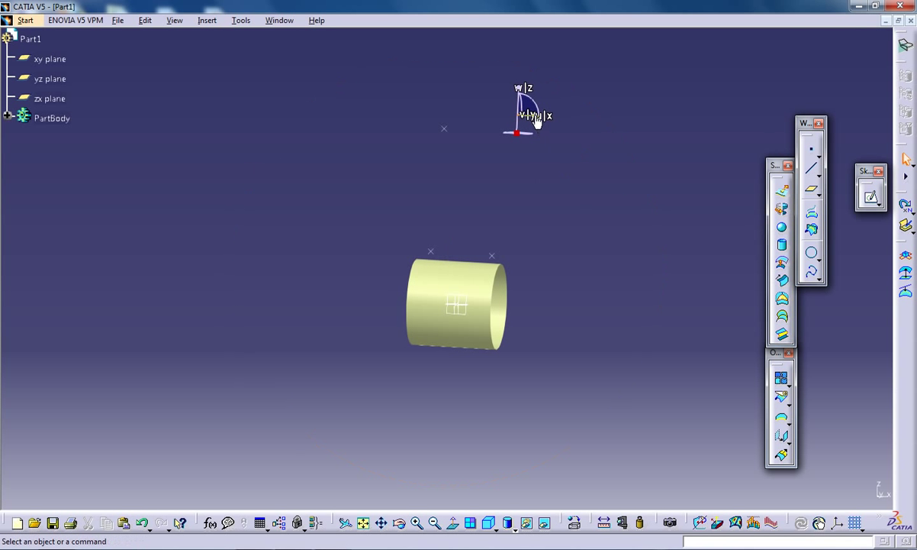
drag(532, 115, 556, 157)
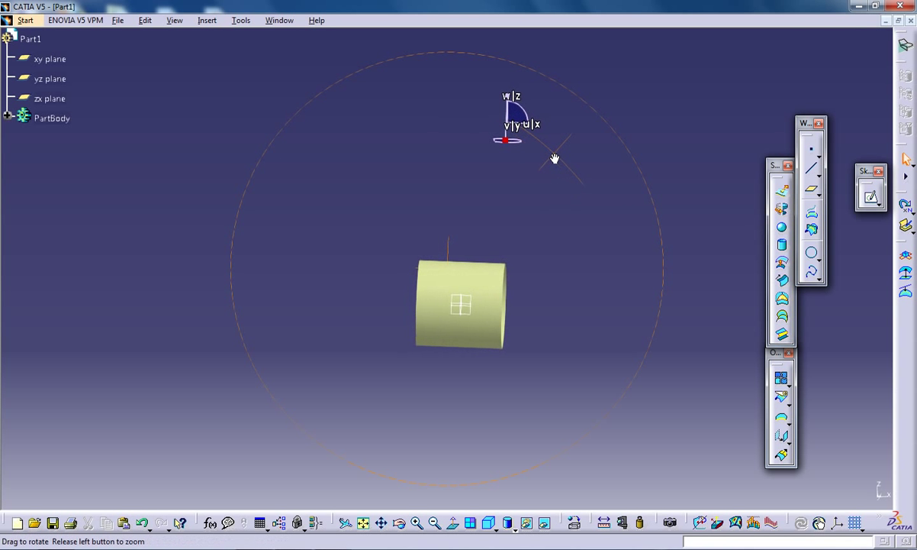
drag(556, 157, 502, 237)
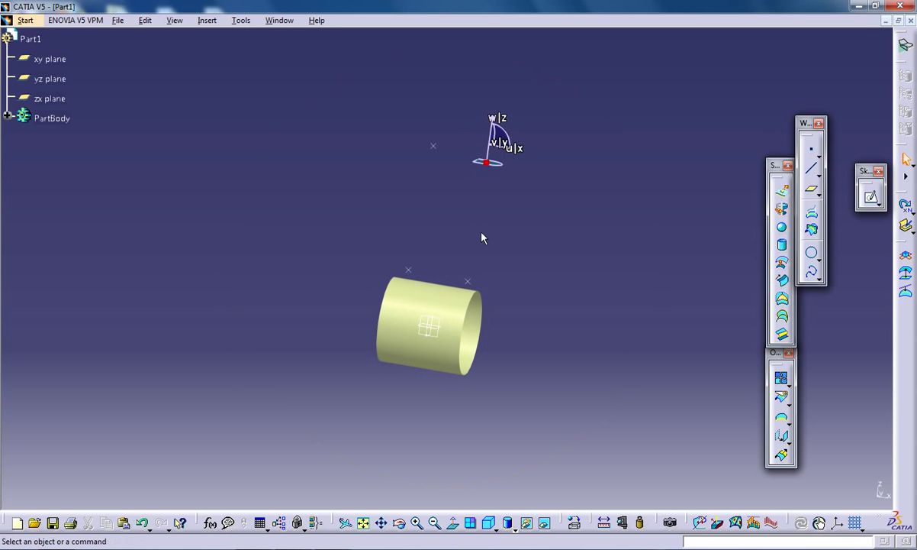
mouse_move(491, 134)
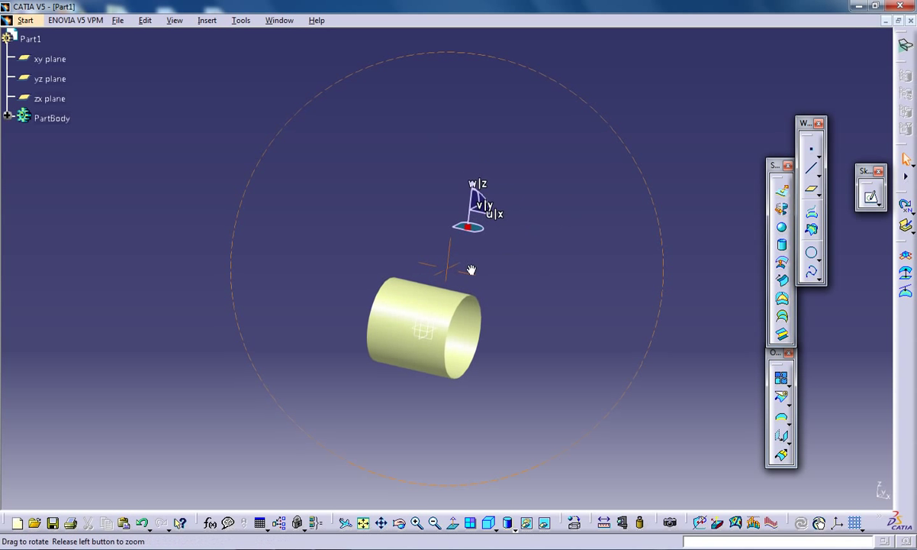
drag(470, 269, 415, 213)
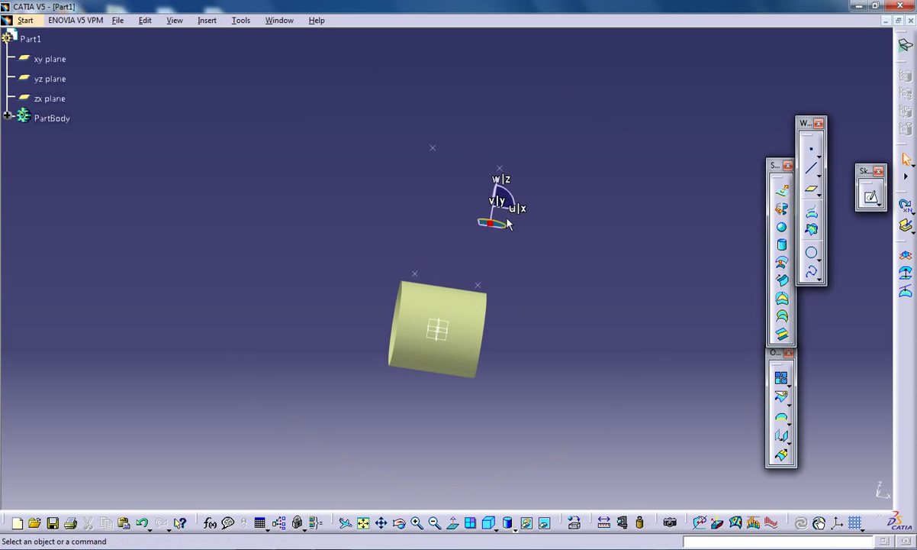
drag(500, 222, 428, 214)
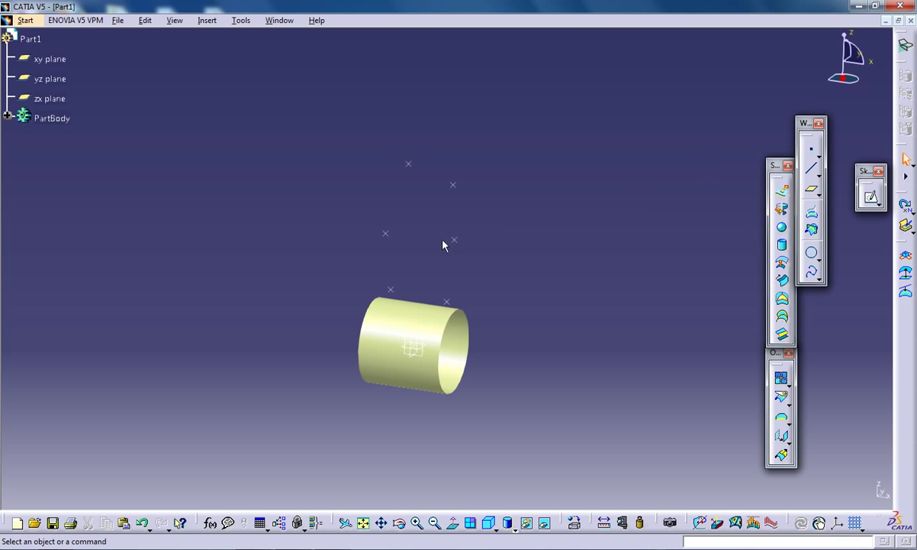
mouse_move(807, 174)
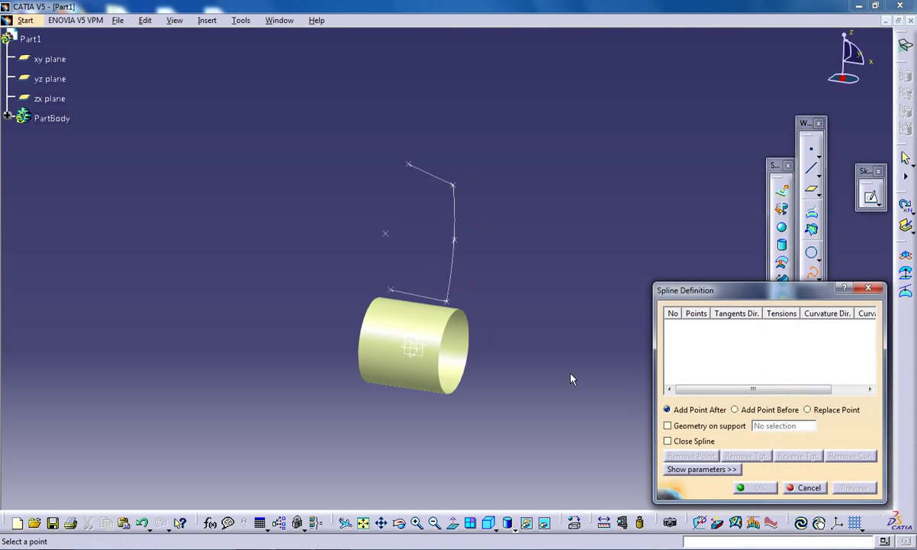
Create the two splines forming the curved sides of the blade outline.
click(409, 161)
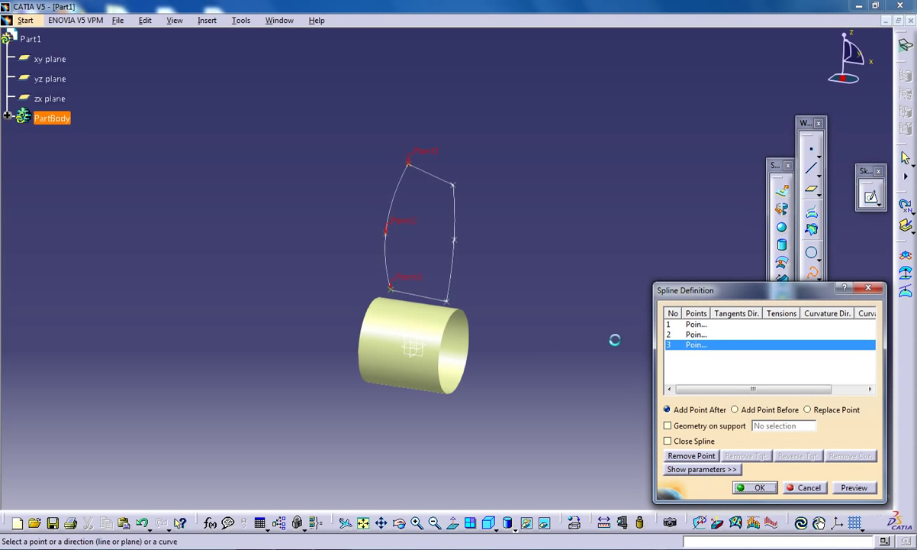
click(690, 455)
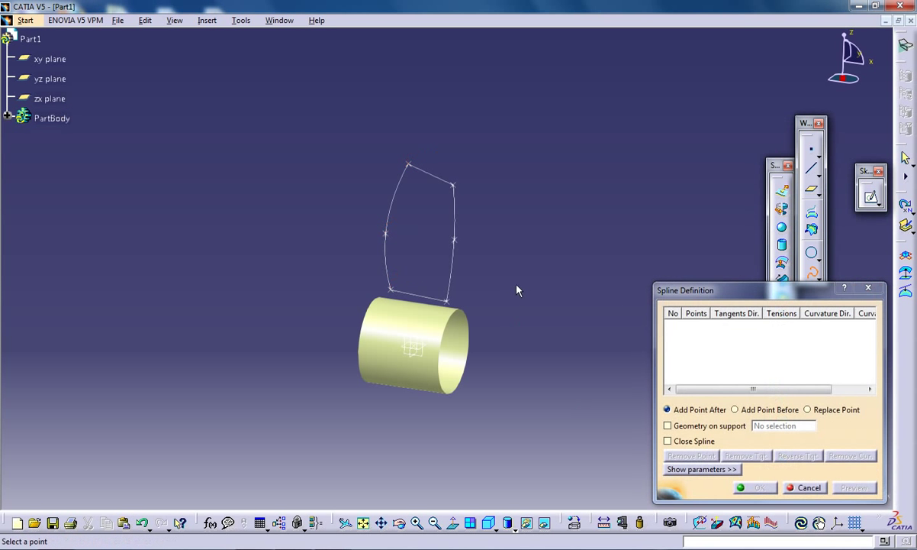
click(809, 487)
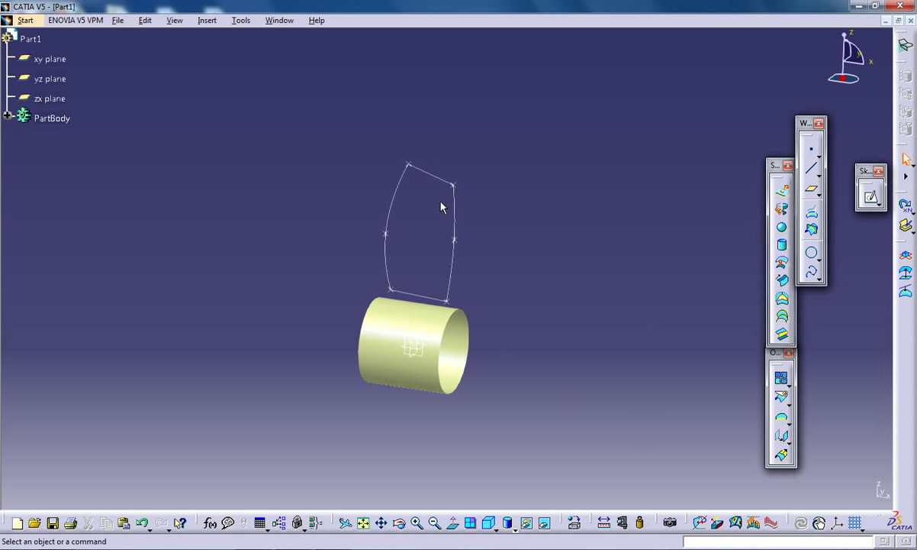
mouse_move(449, 180)
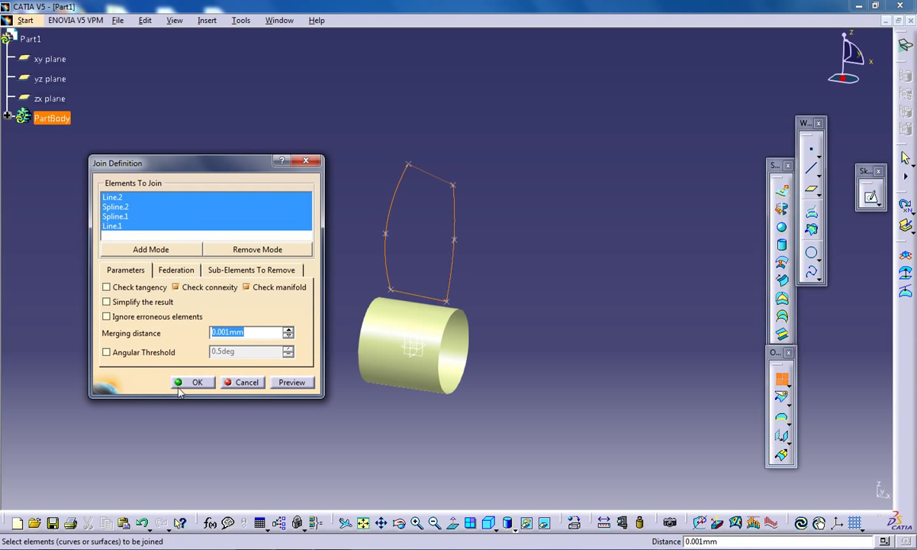
Join the four blade edges, fill them into the Fill.1 surface and select it.
click(197, 381)
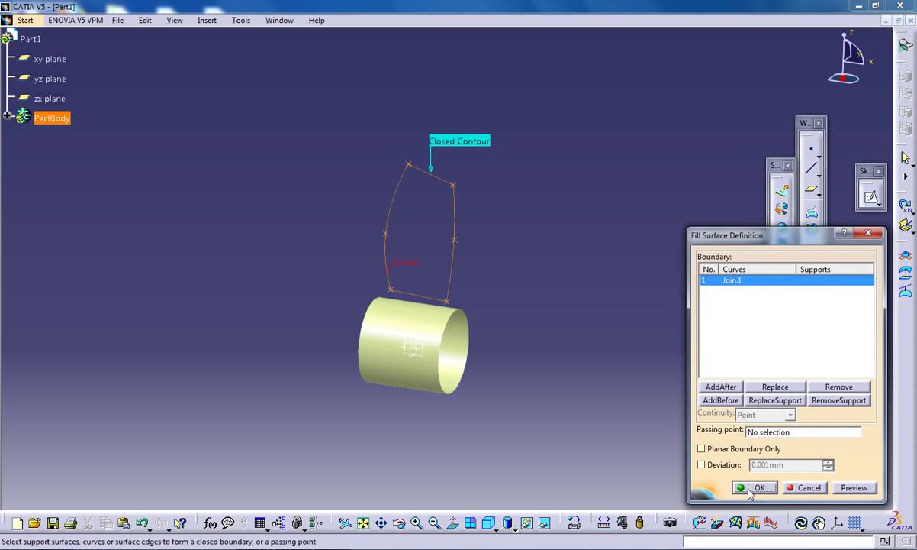
click(759, 487)
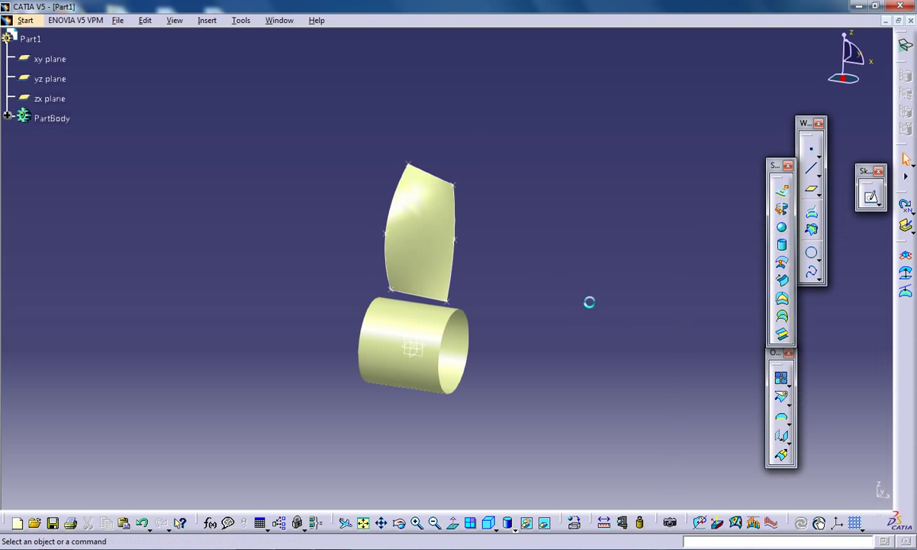
drag(589, 302, 273, 290)
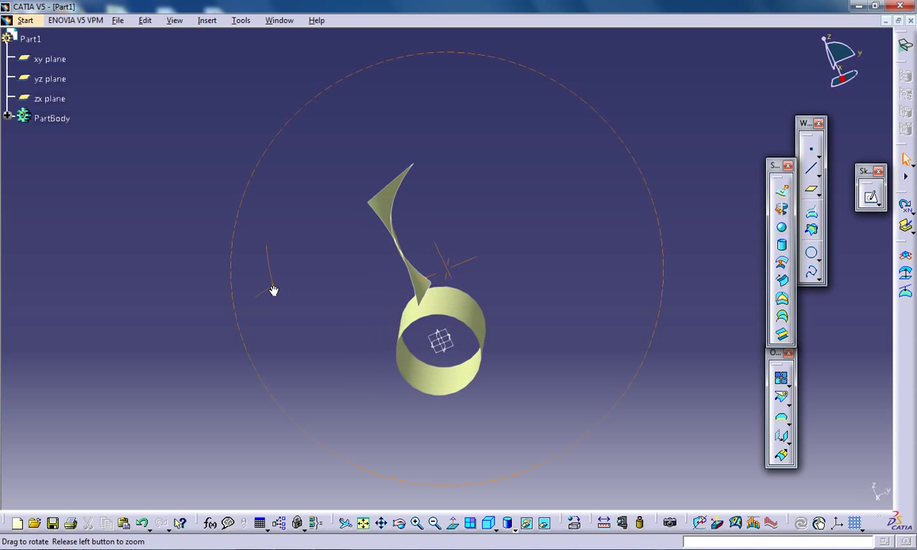
drag(274, 290, 502, 220)
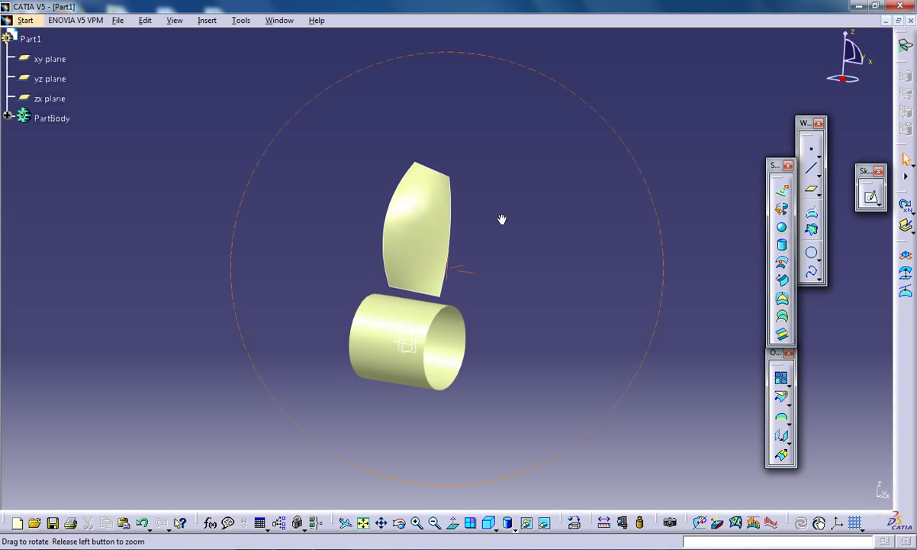
click(415, 229)
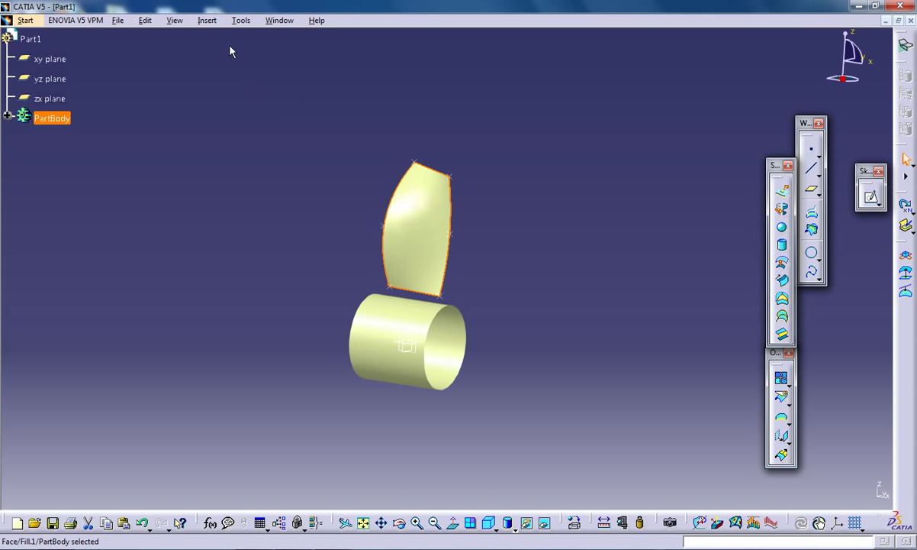
Select the axis sketch Sketch.1 and reach the Insert > Operations list.
click(207, 20)
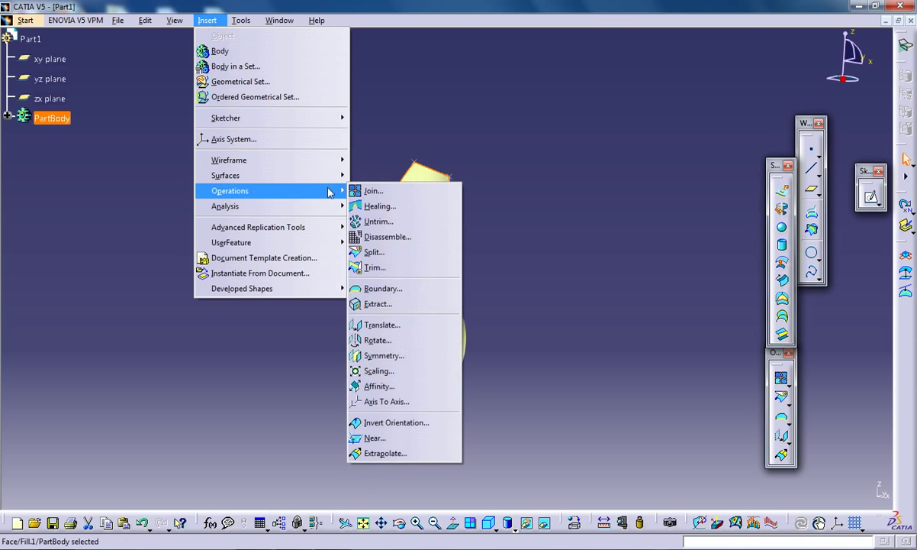
mouse_move(382, 339)
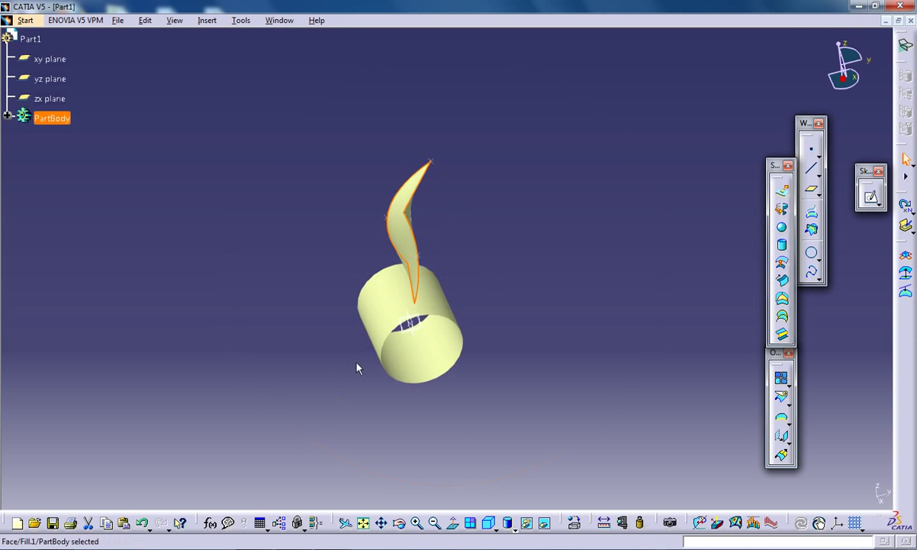
click(49, 58)
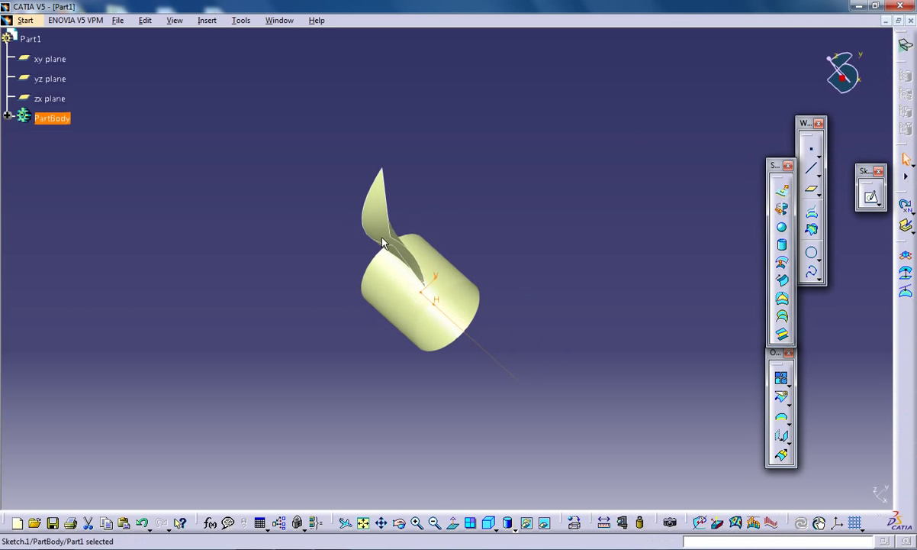
drag(382, 245, 416, 245)
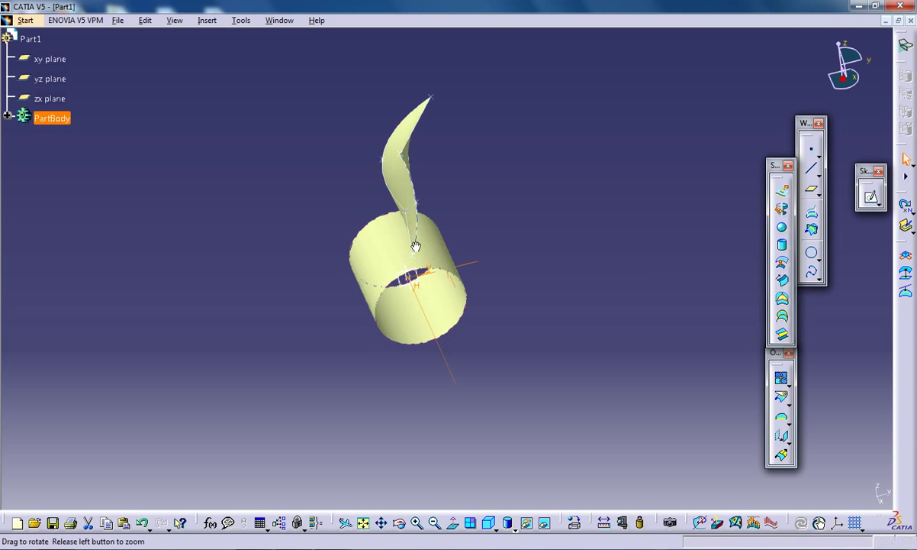
click(207, 20)
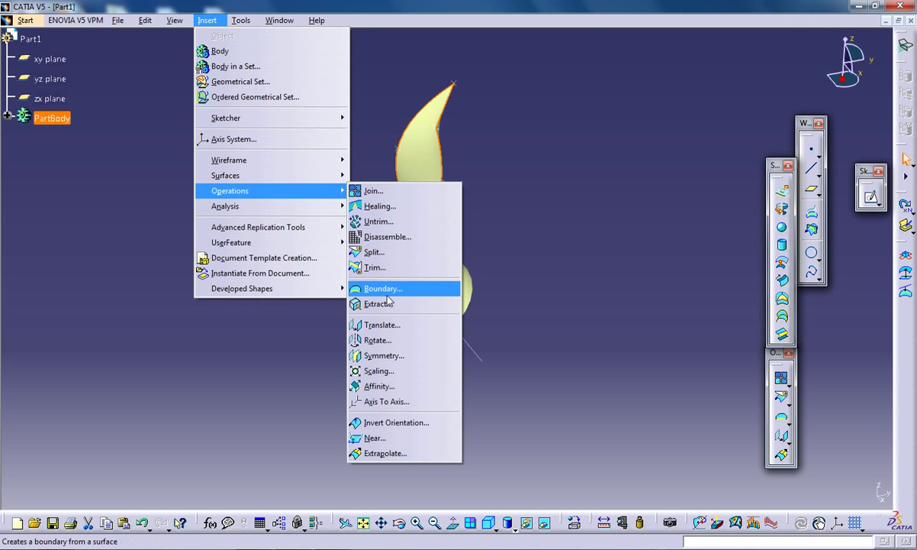
Rotate a copy of Fill.1 30deg about Sketch.1 with Repeat object after OK.
click(378, 339)
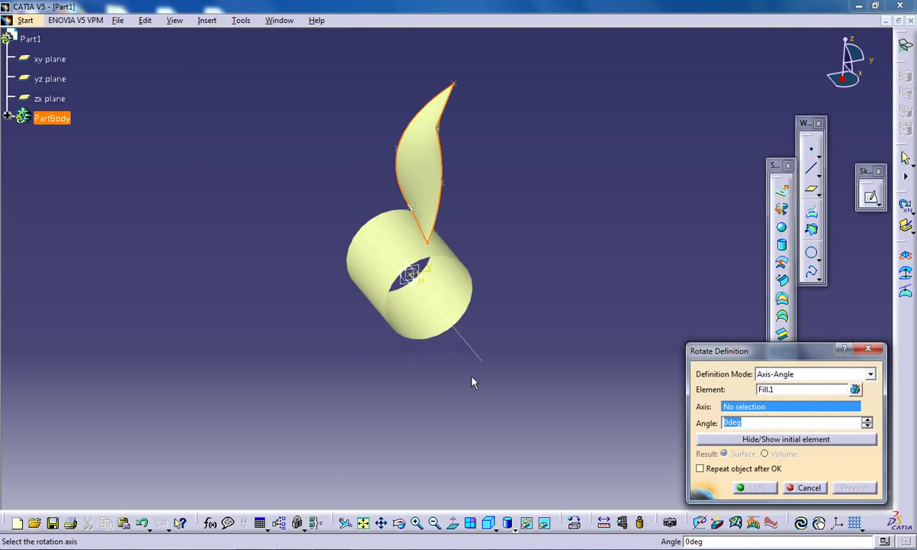
mouse_move(461, 343)
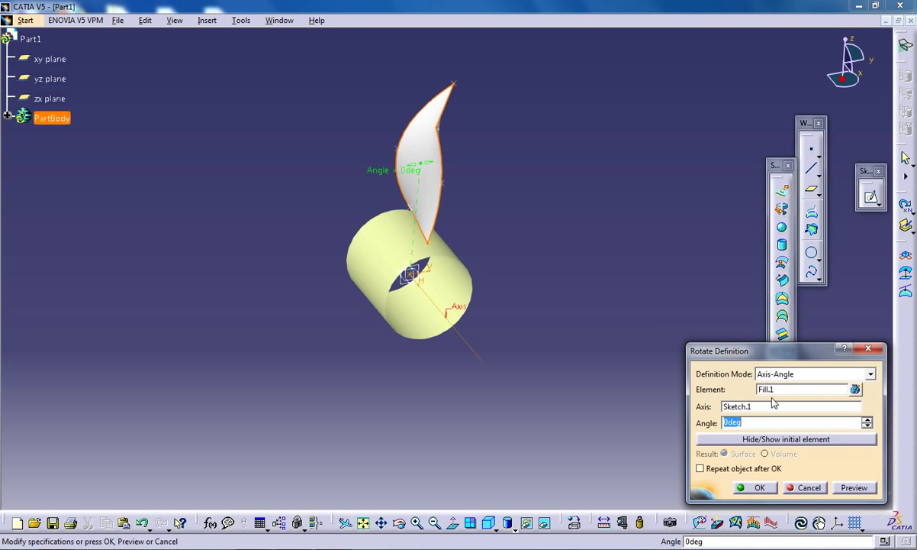
mouse_move(786, 383)
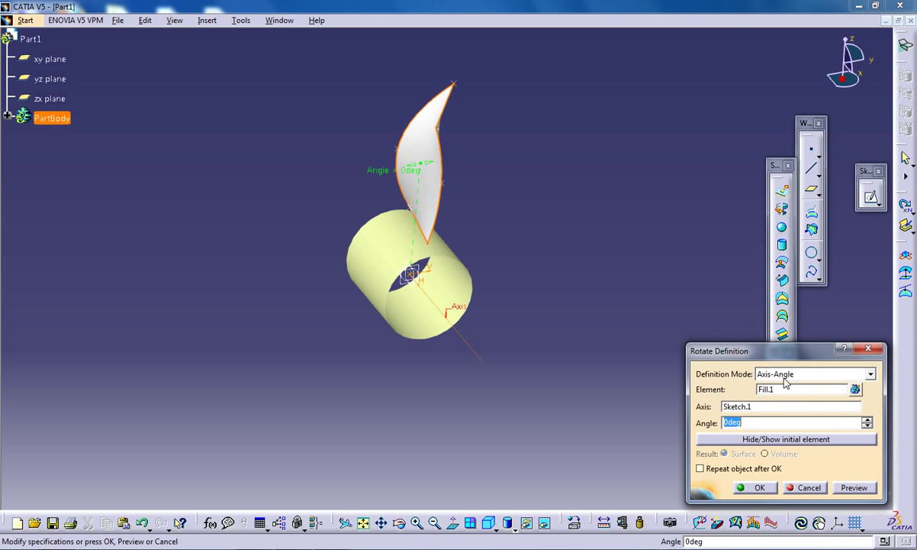
mouse_move(600, 419)
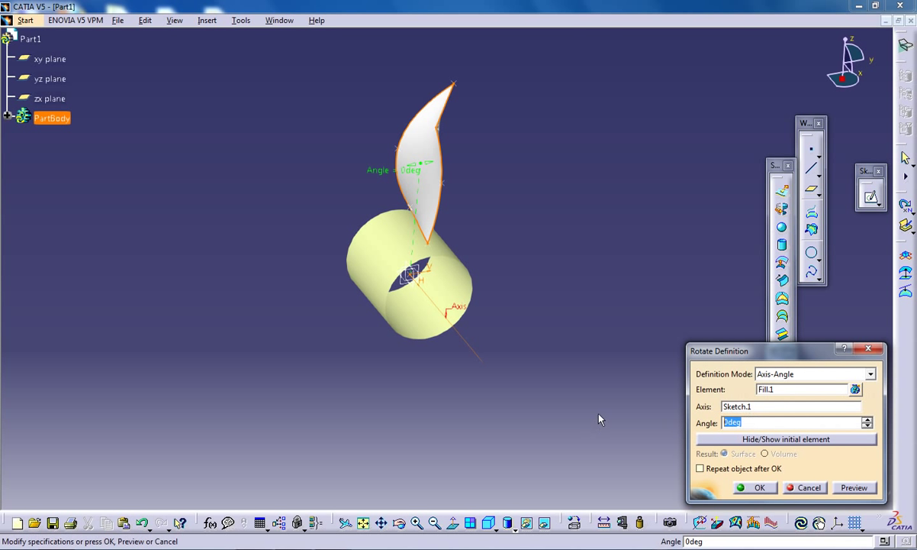
text(30)
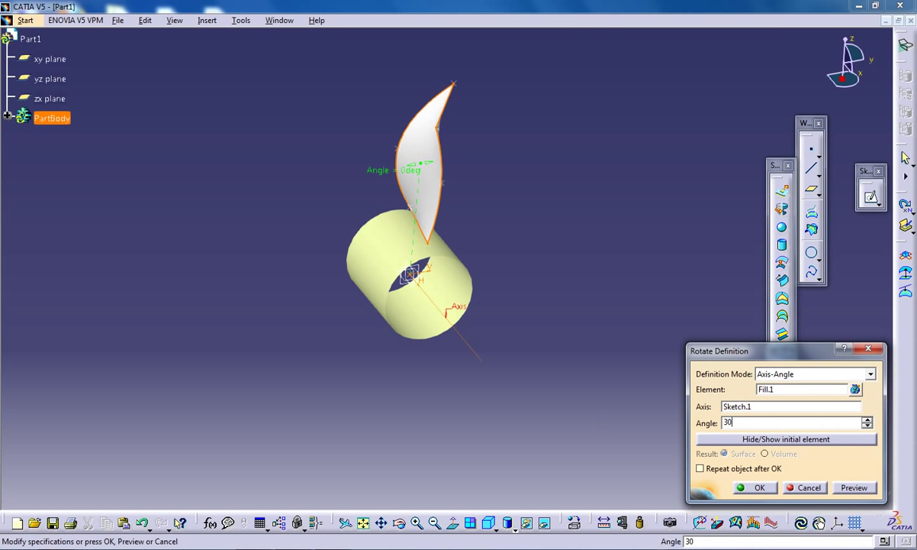
click(853, 487)
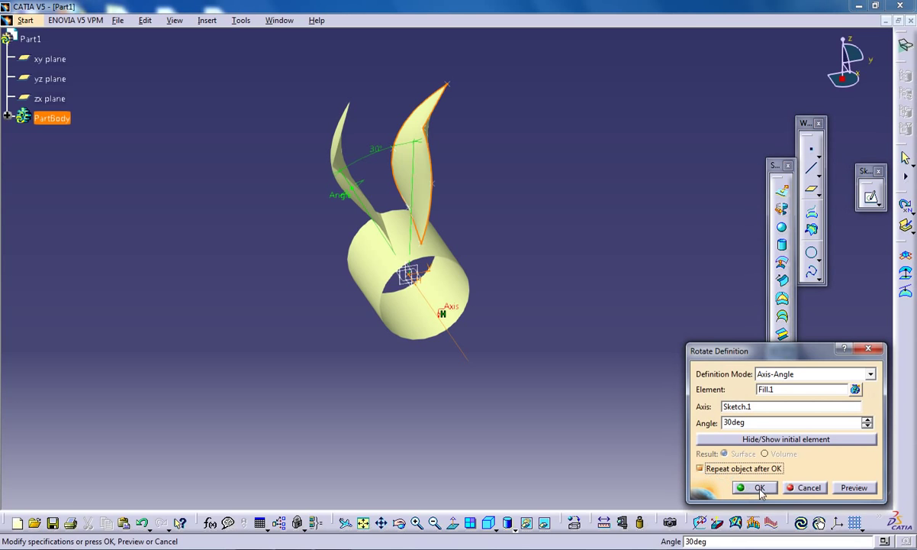
click(757, 487)
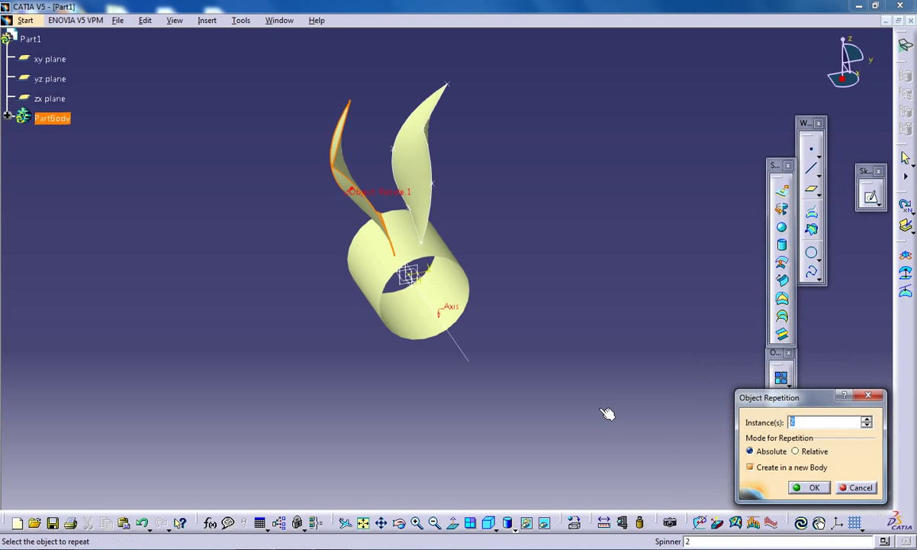
mouse_move(617, 418)
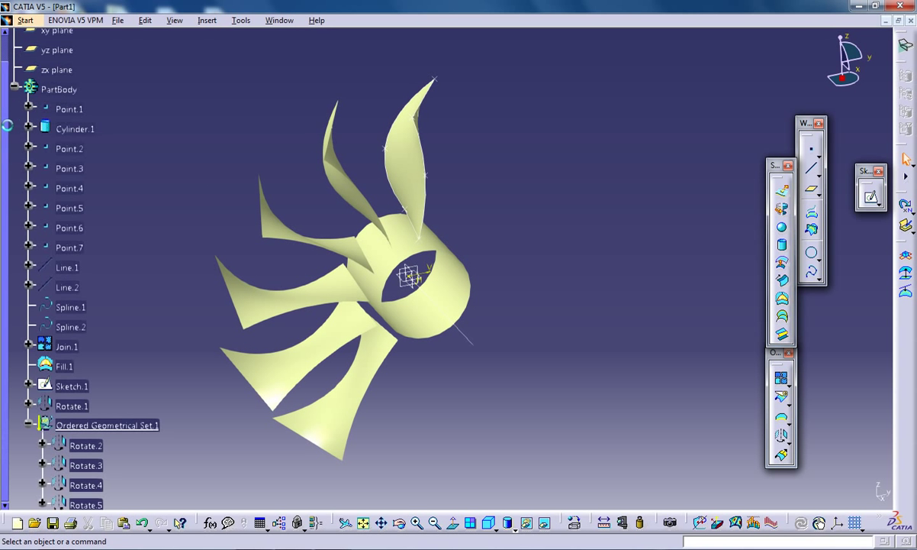
mouse_move(107, 425)
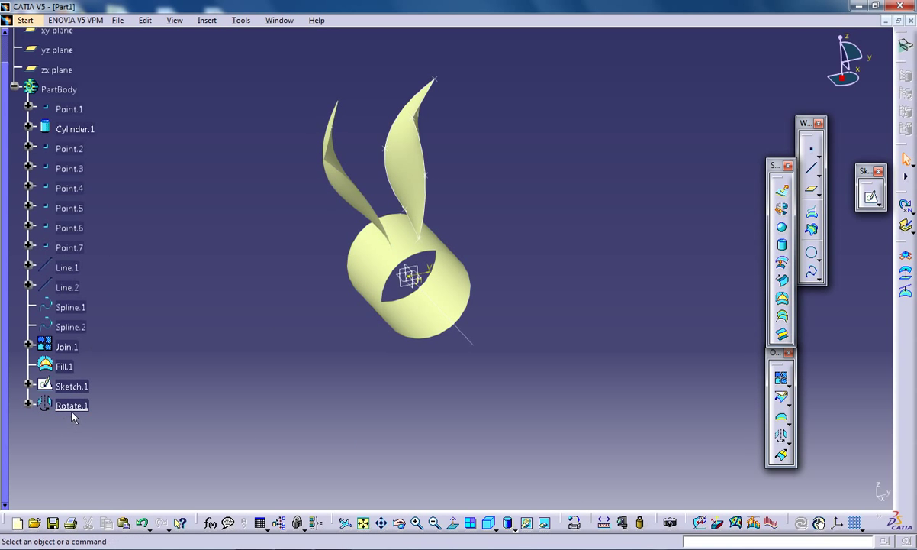
Edit Rotate.1 to 60deg with 4 instances so six blades ring the cylinder.
double_click(70, 406)
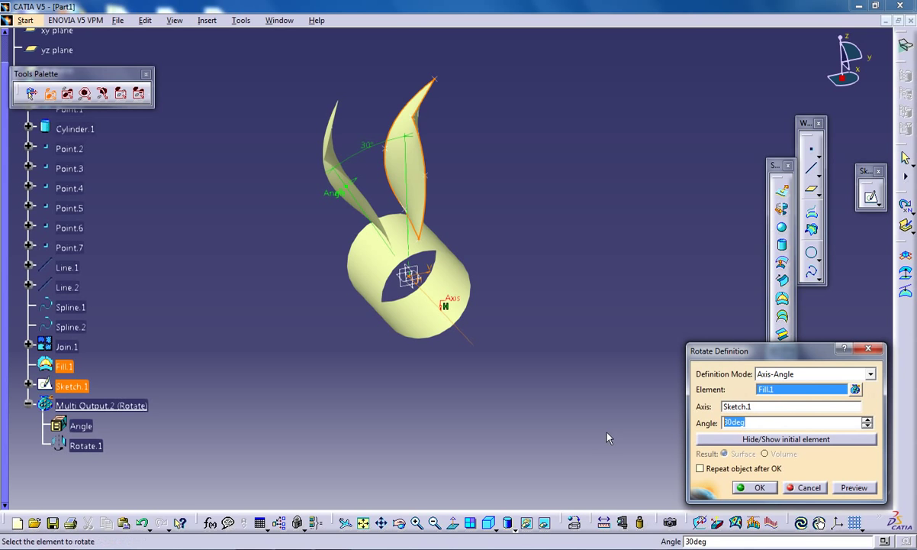
text(60)
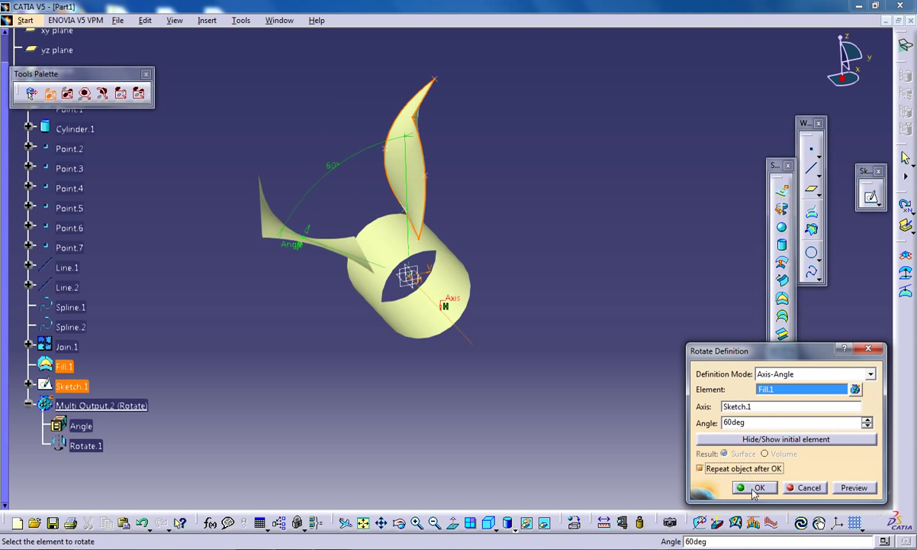
click(759, 486)
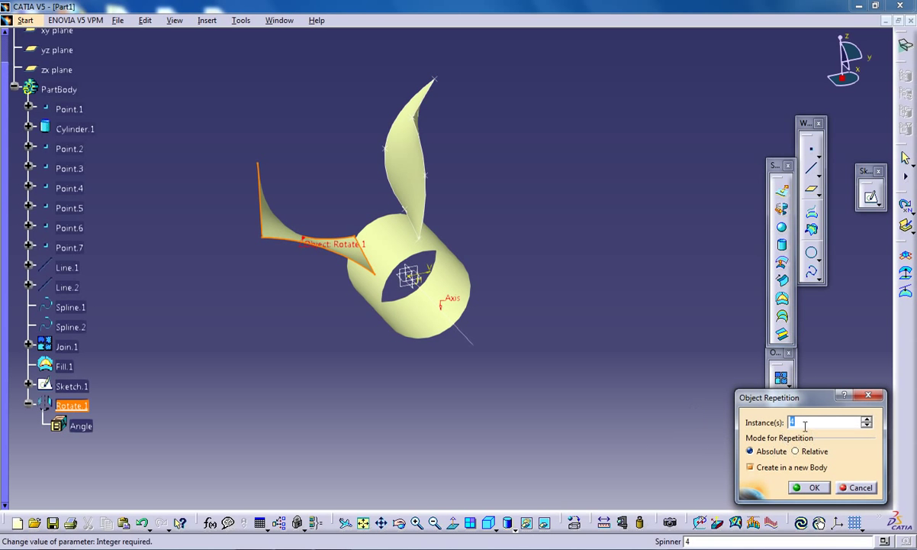
click(815, 487)
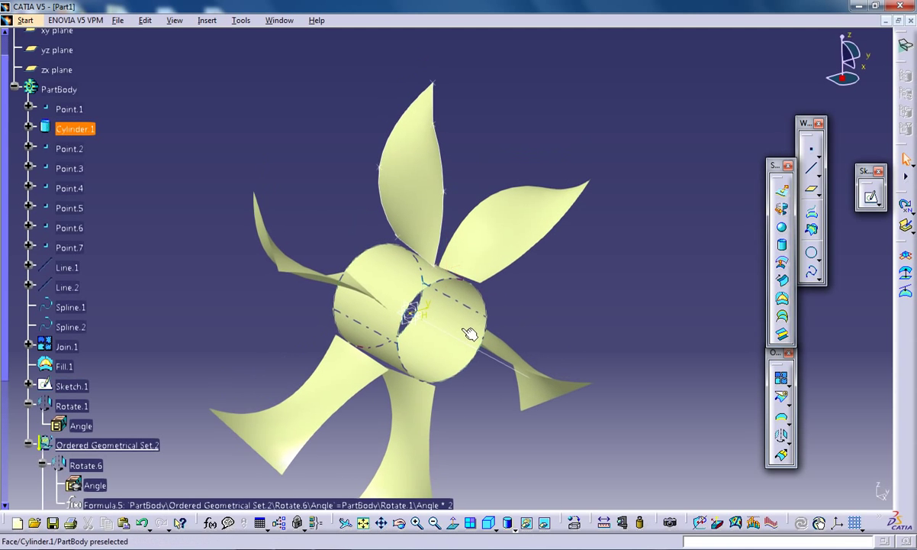
drag(470, 333, 452, 238)
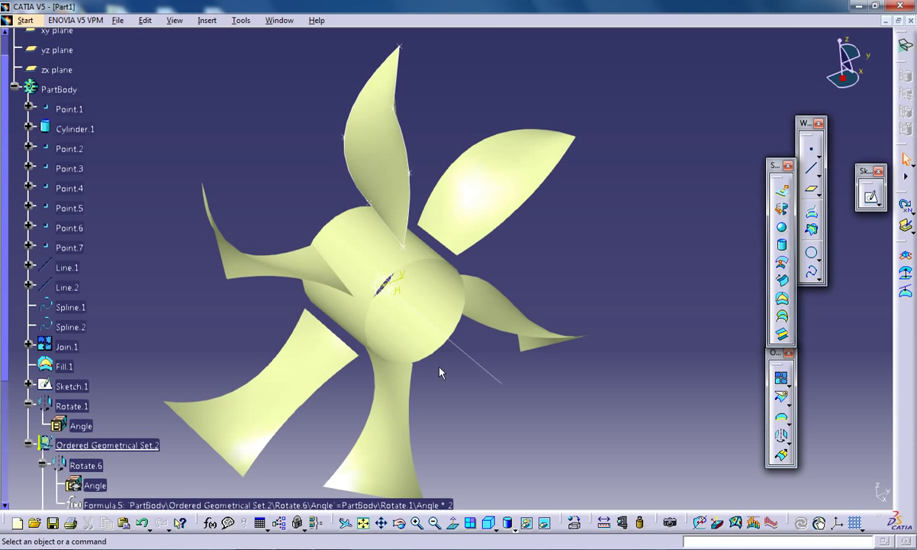
mouse_move(409, 180)
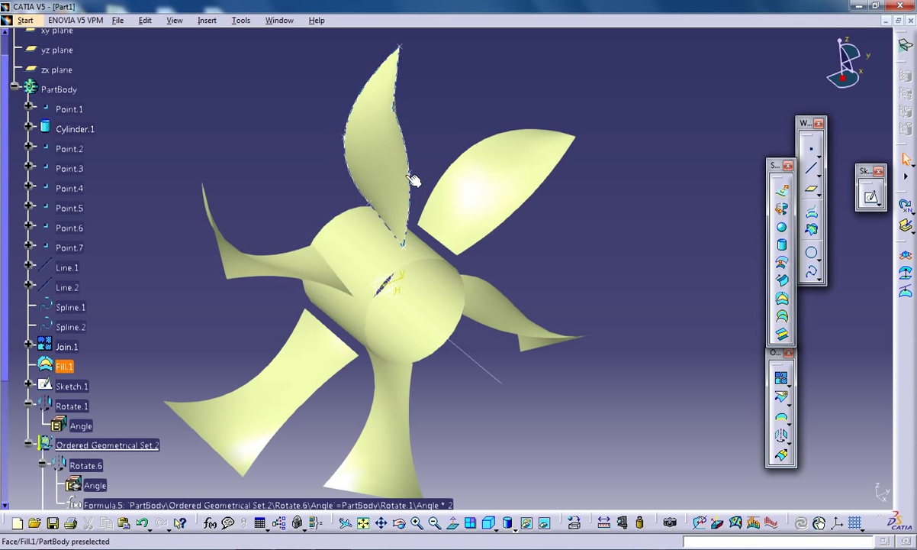